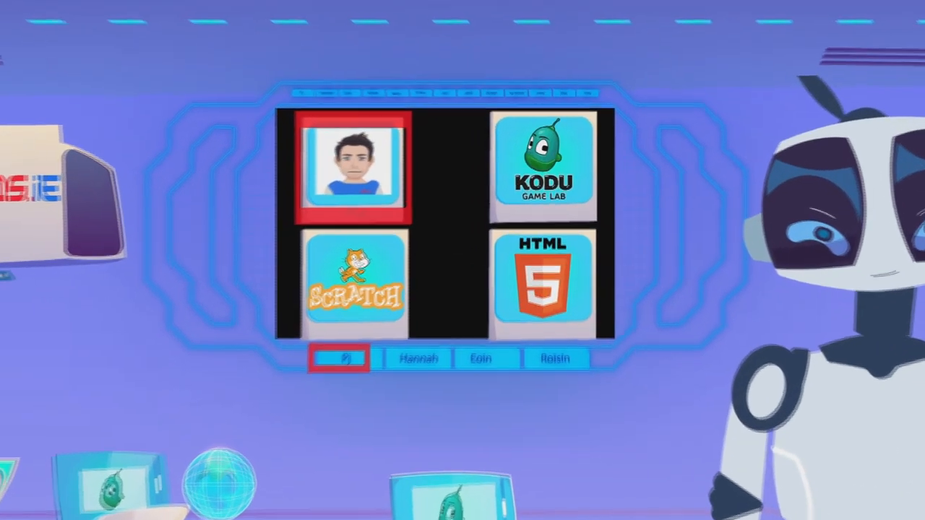
# Leave the intro screen to load the island world in edit mode
pyautogui.click(544, 166)
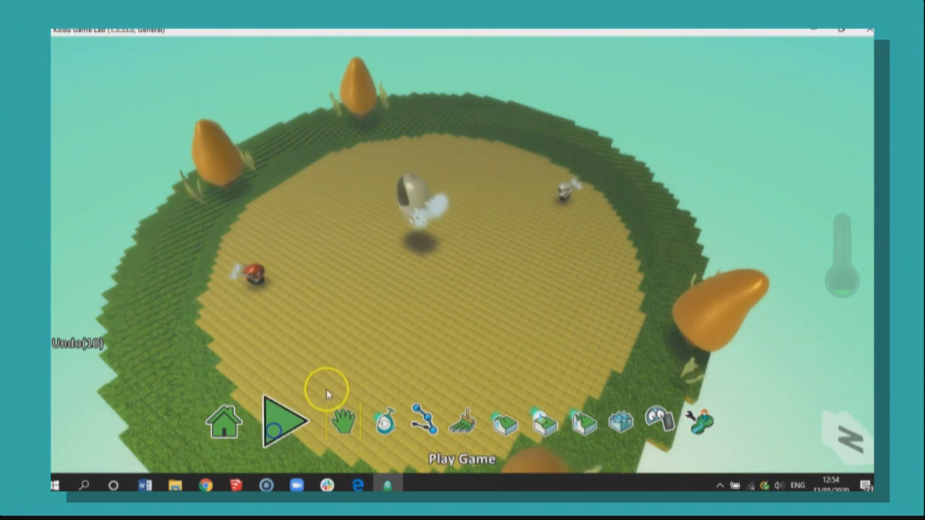
# Cut the trees, the cycle and the extra bot from the island with the Object Tool
pyautogui.click(283, 419)
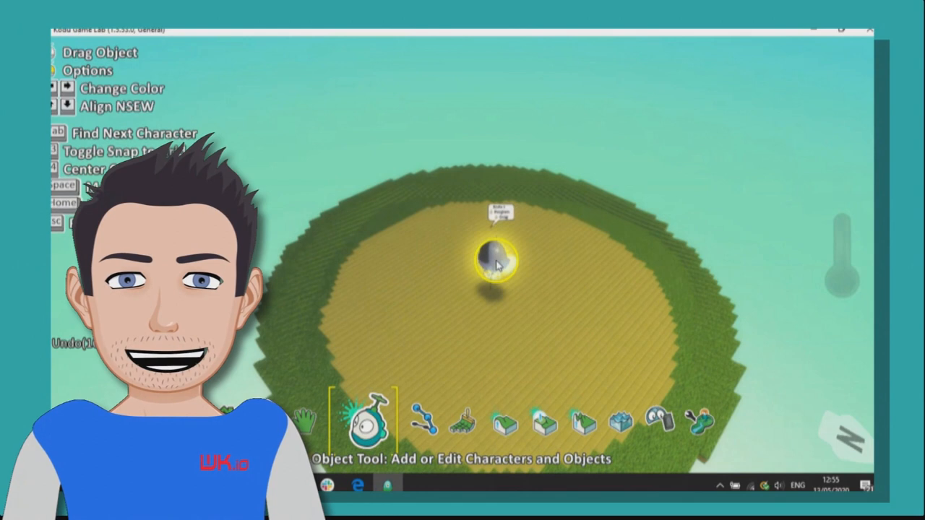
# Place a new Cycle on the sandy ground and recolour it red
pyautogui.click(495, 260)
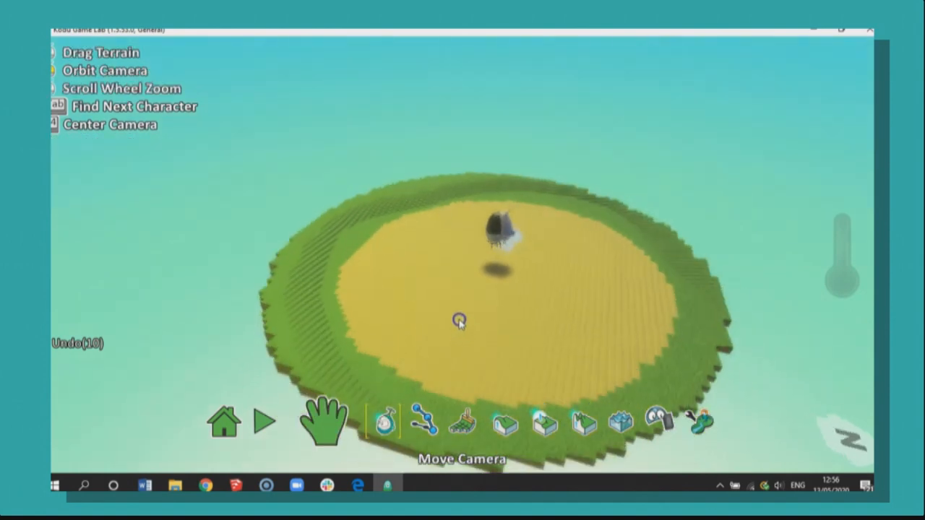
pyautogui.click(376, 423)
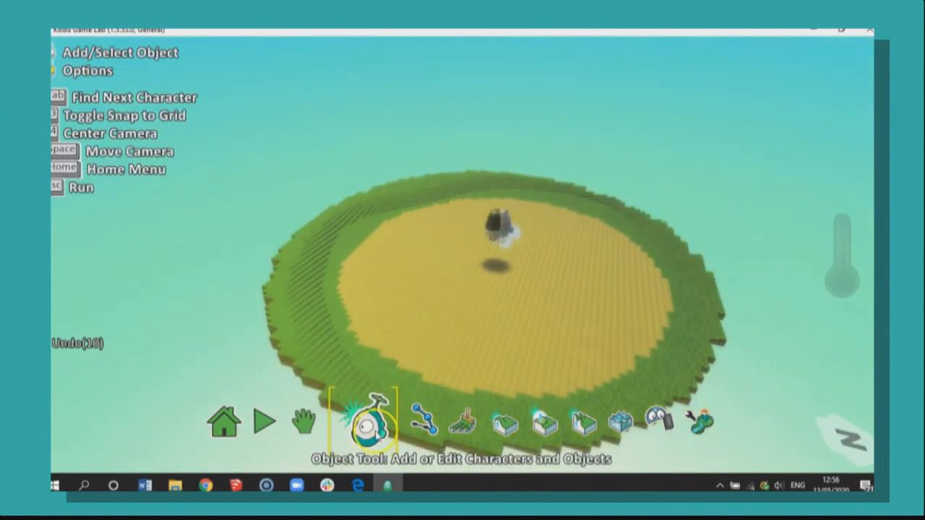
pyautogui.click(375, 423)
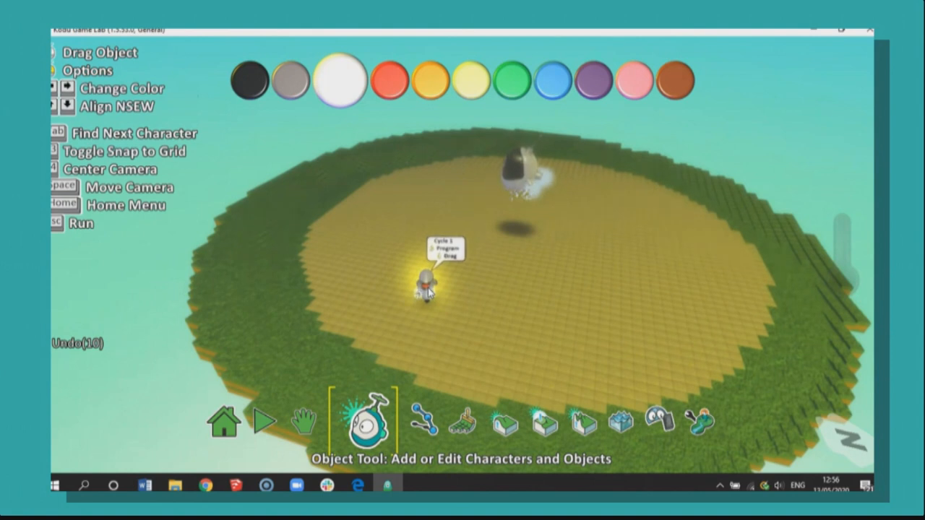
pyautogui.click(458, 79)
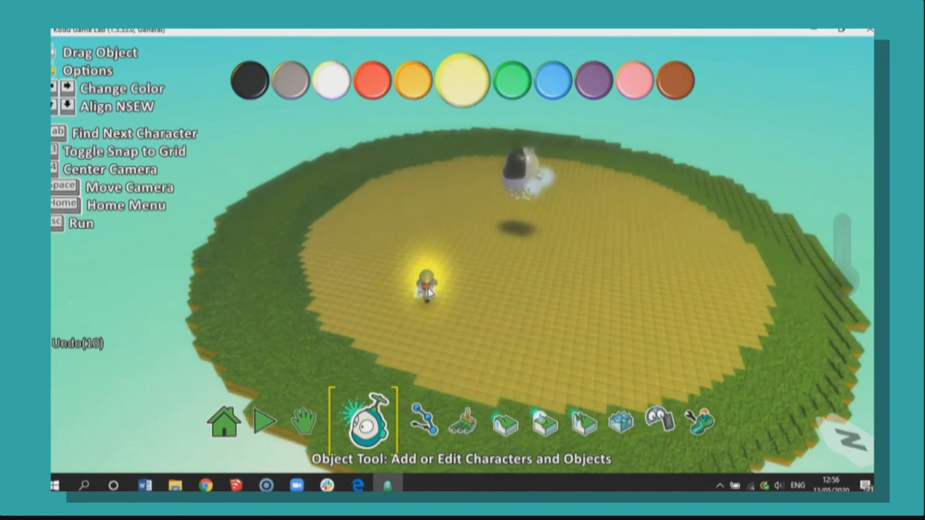
pyautogui.click(378, 80)
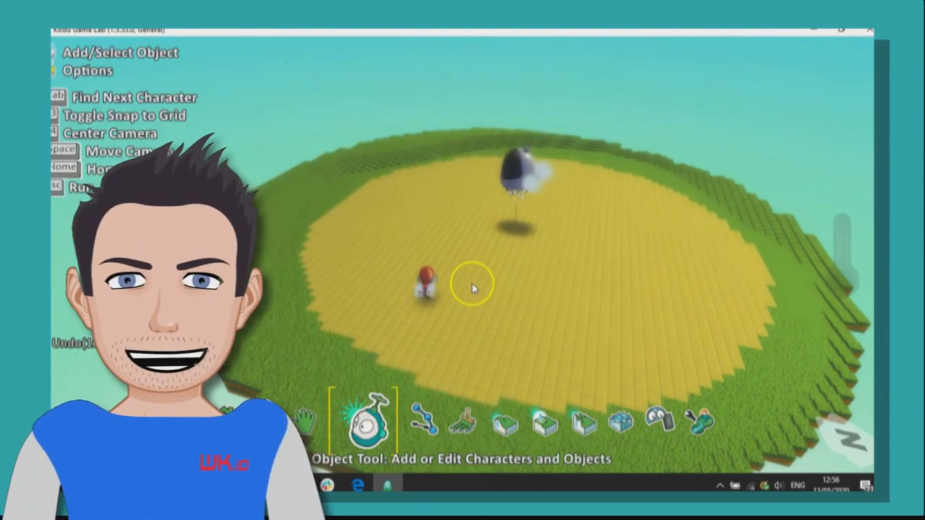
# Program the cycle's rule 1: WHEN keyboard Arrows, DO move quickly
pyautogui.click(428, 286)
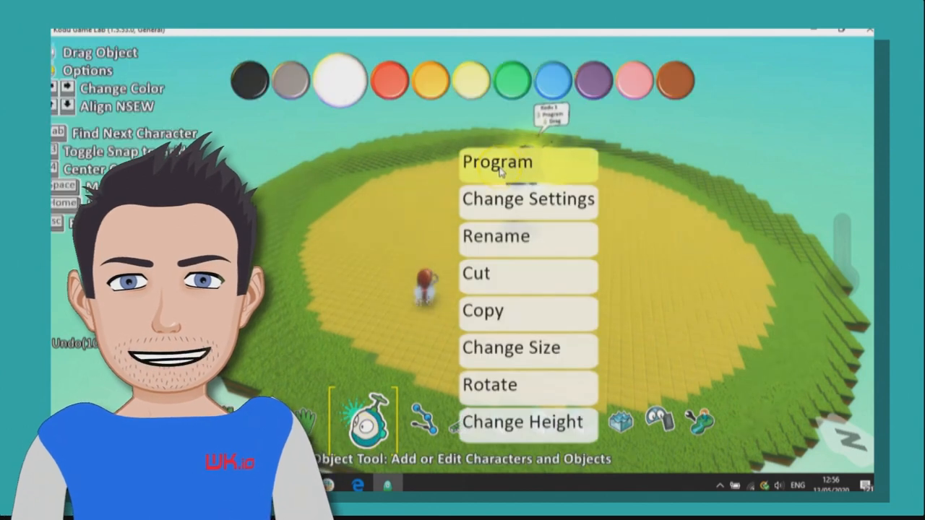
pyautogui.click(496, 162)
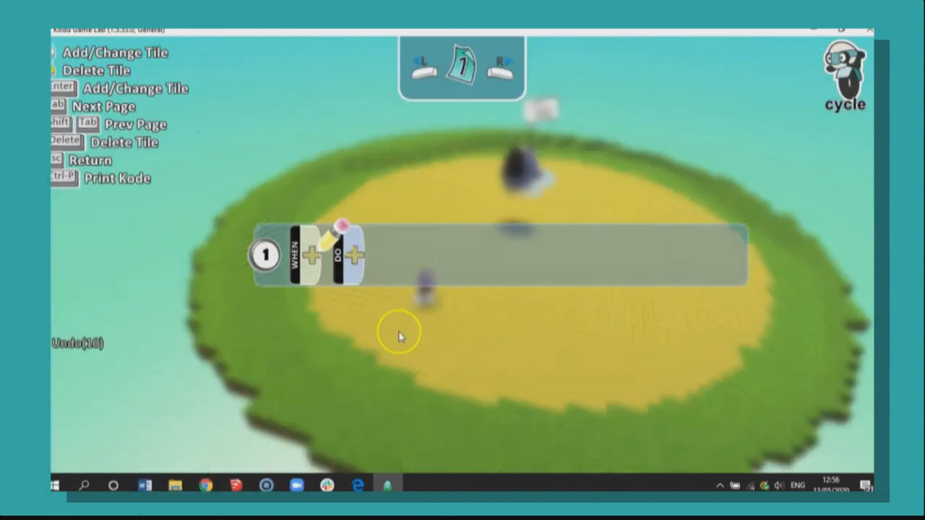
pyautogui.moveTo(271, 299)
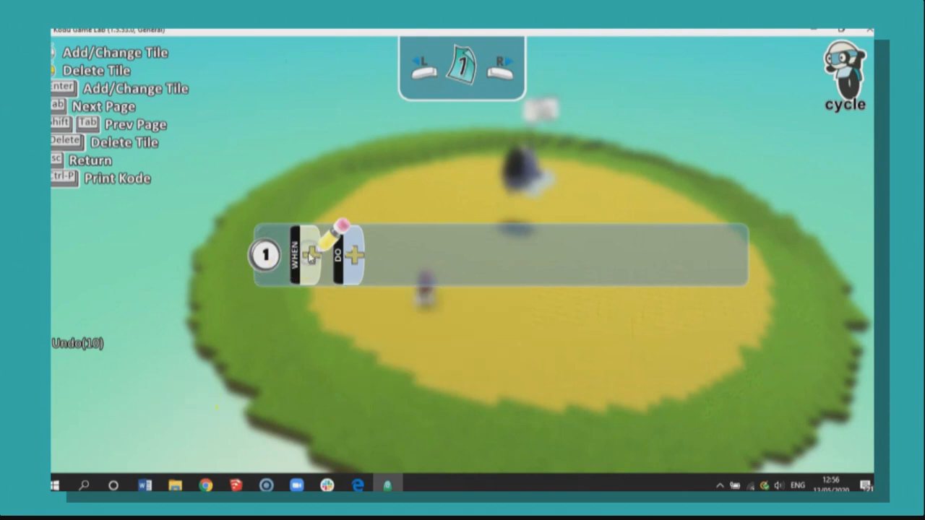
pyautogui.click(316, 257)
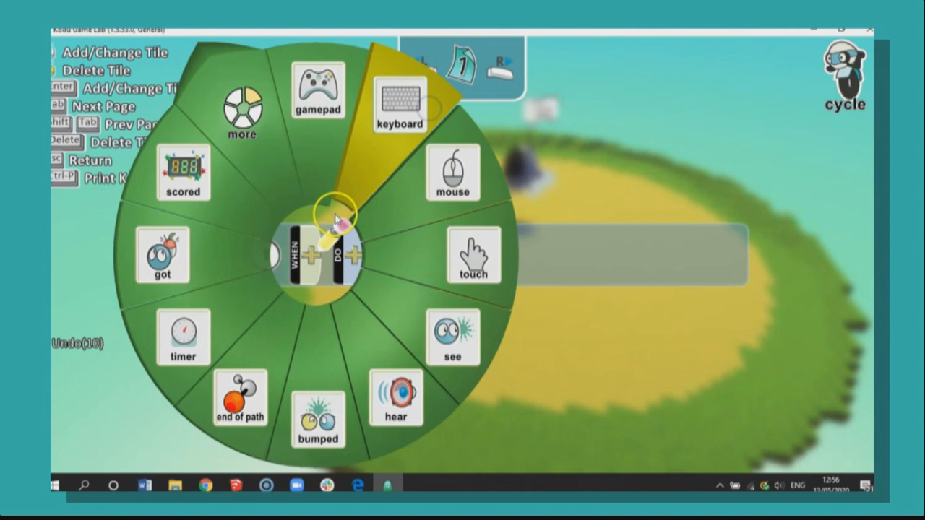
pyautogui.click(399, 94)
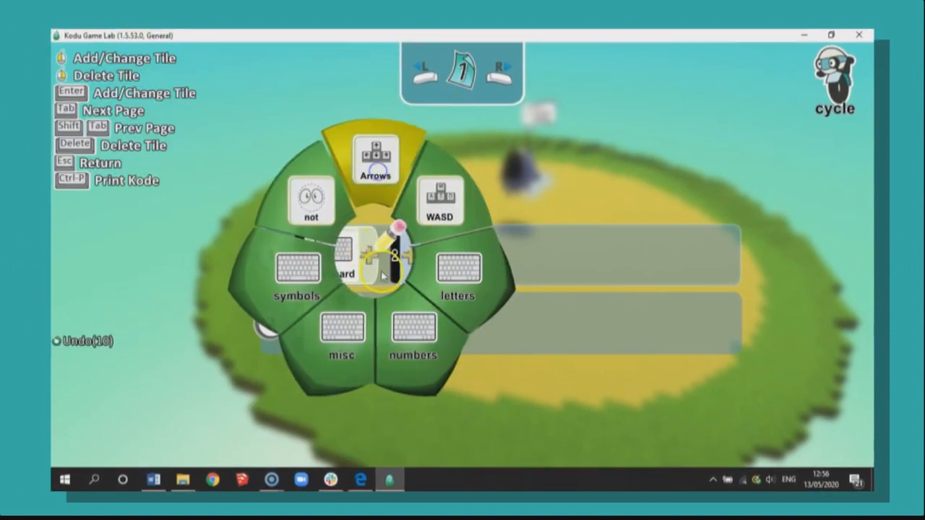
pyautogui.click(375, 159)
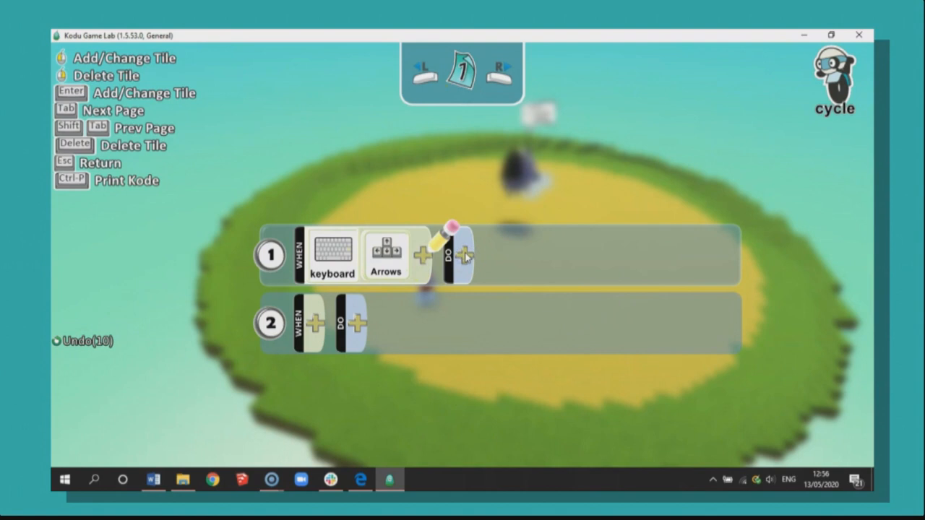
pyautogui.click(463, 255)
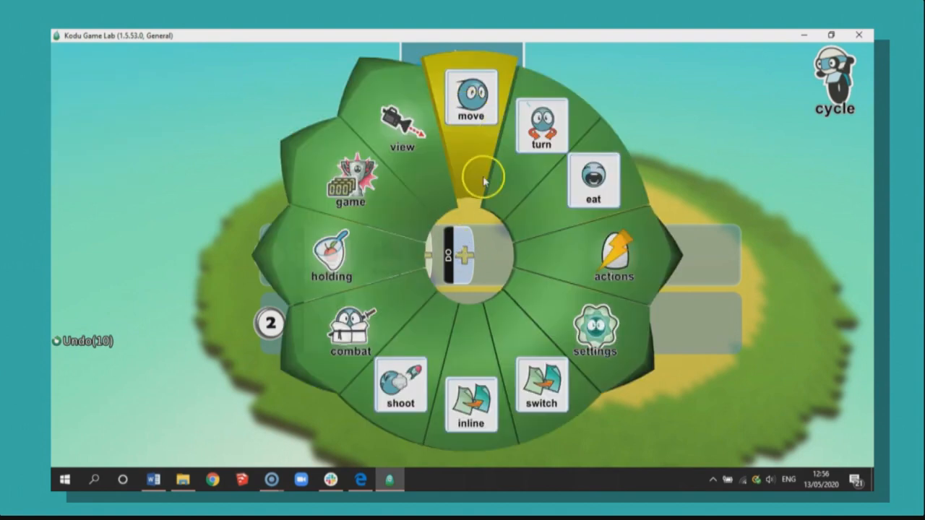
pyautogui.click(471, 94)
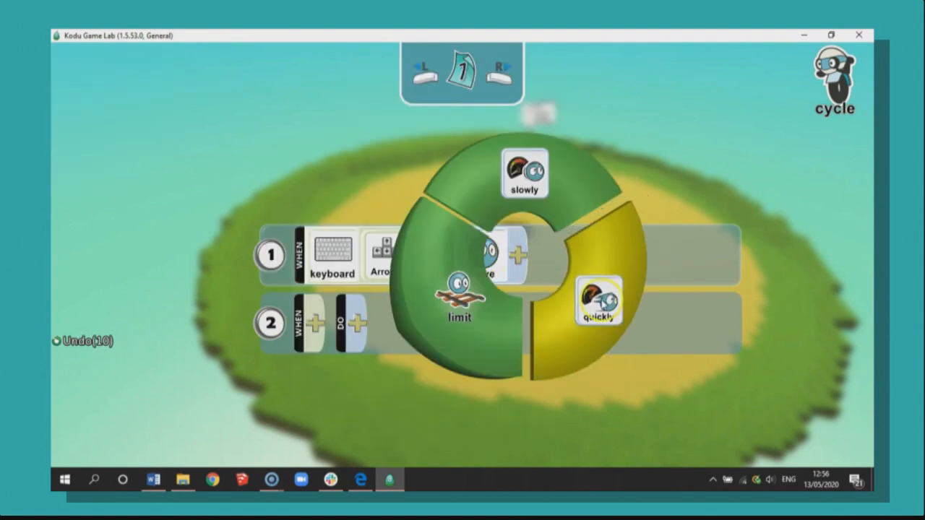
pyautogui.click(598, 302)
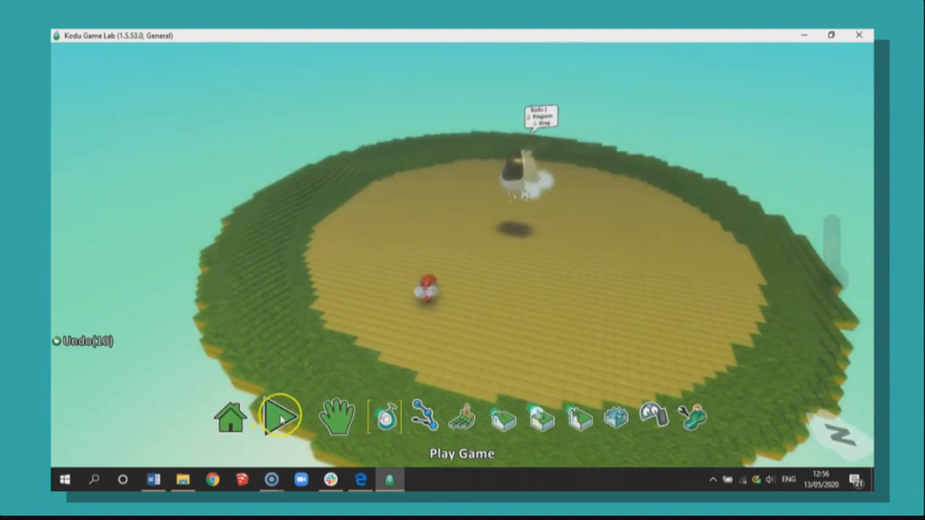
pyautogui.click(278, 415)
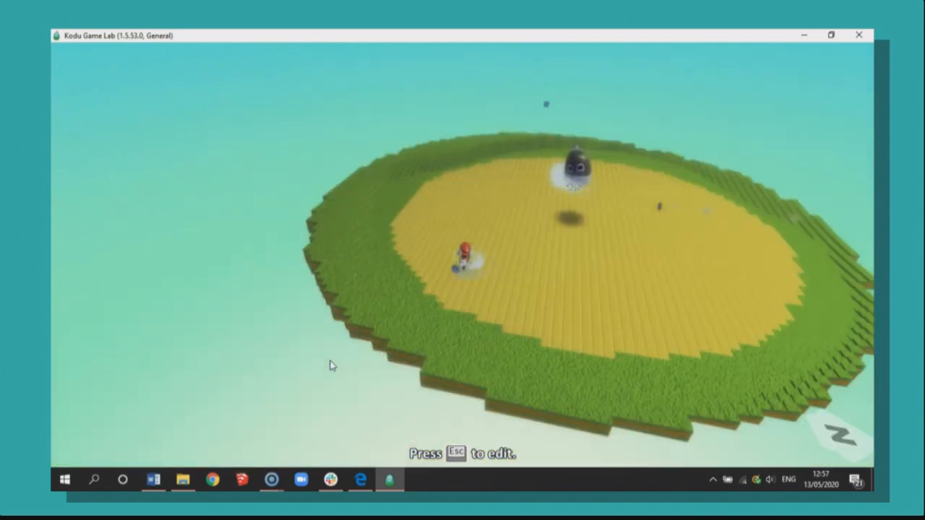
pyautogui.press('Escape')
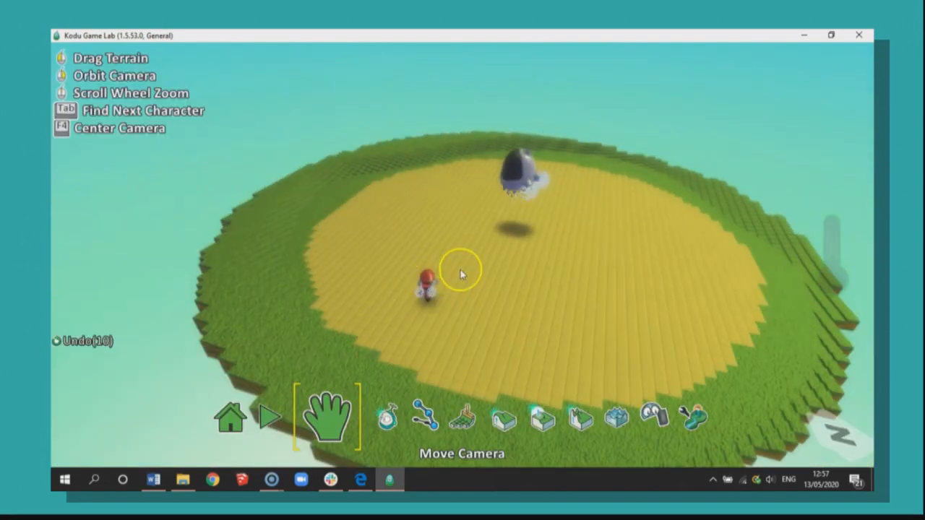
# Reopen the cycle's program and give rule 2 WHEN bumped coin, DO eat it
pyautogui.click(385, 416)
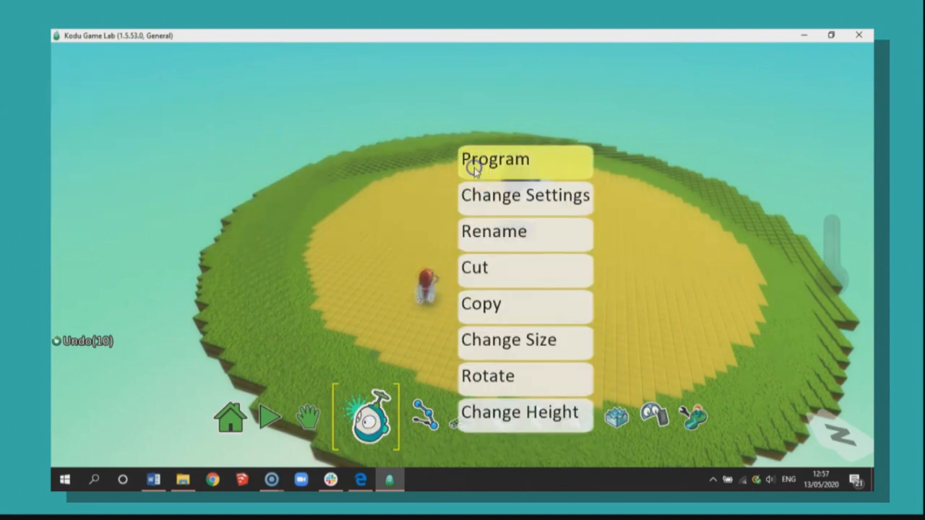
pyautogui.click(495, 159)
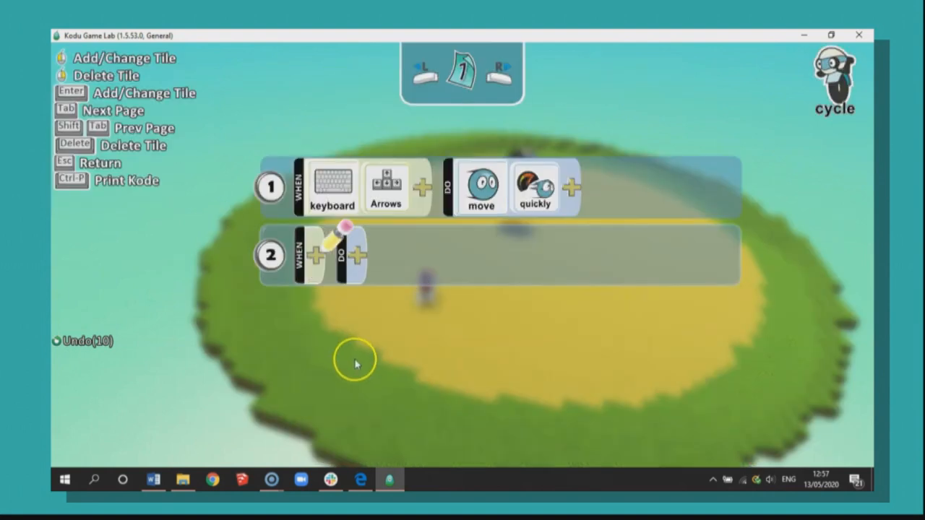
pyautogui.moveTo(480, 322)
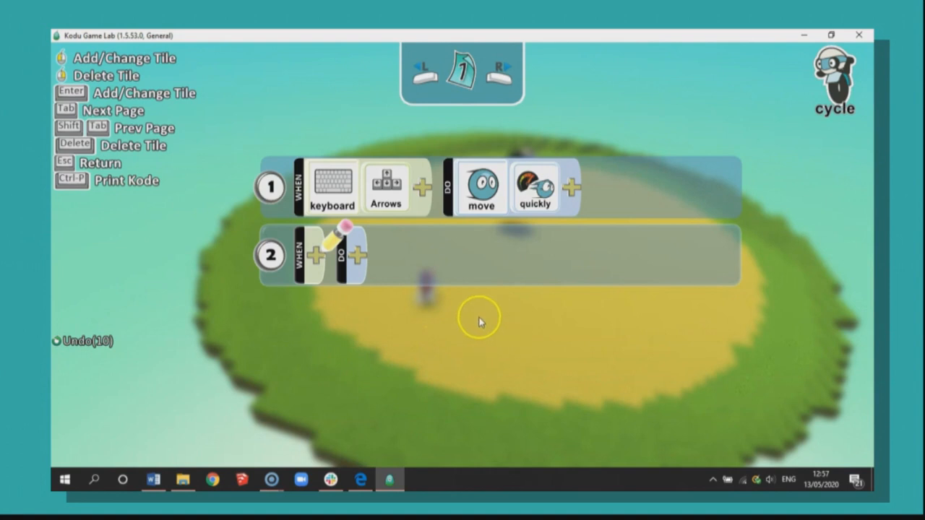
pyautogui.moveTo(316, 257)
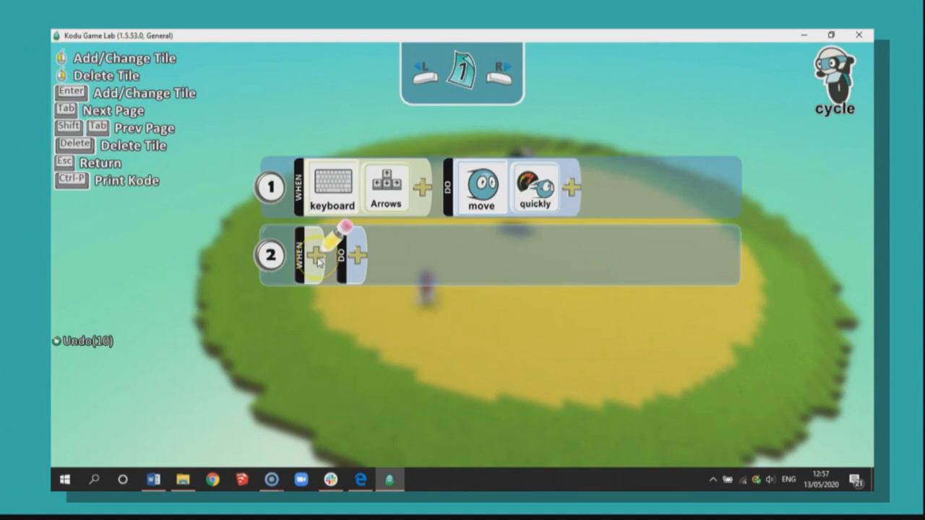
pyautogui.click(316, 255)
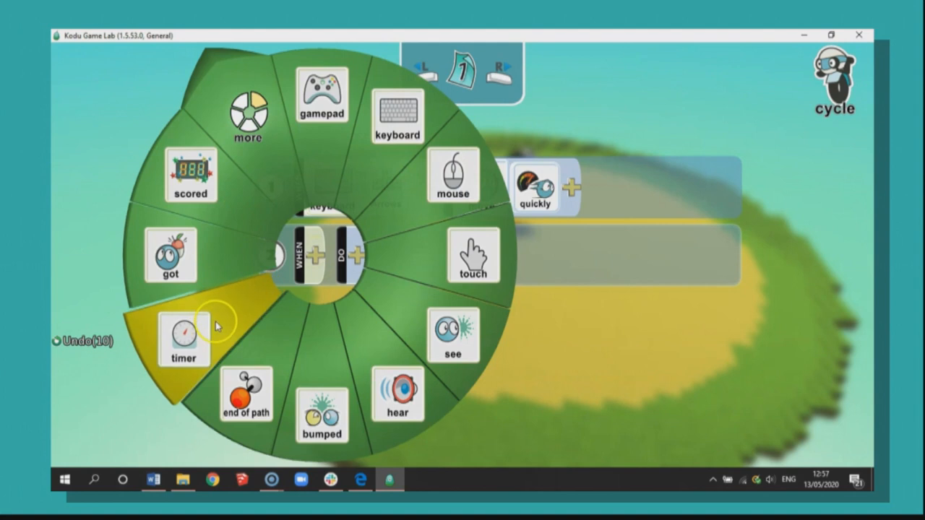
pyautogui.moveTo(325, 318)
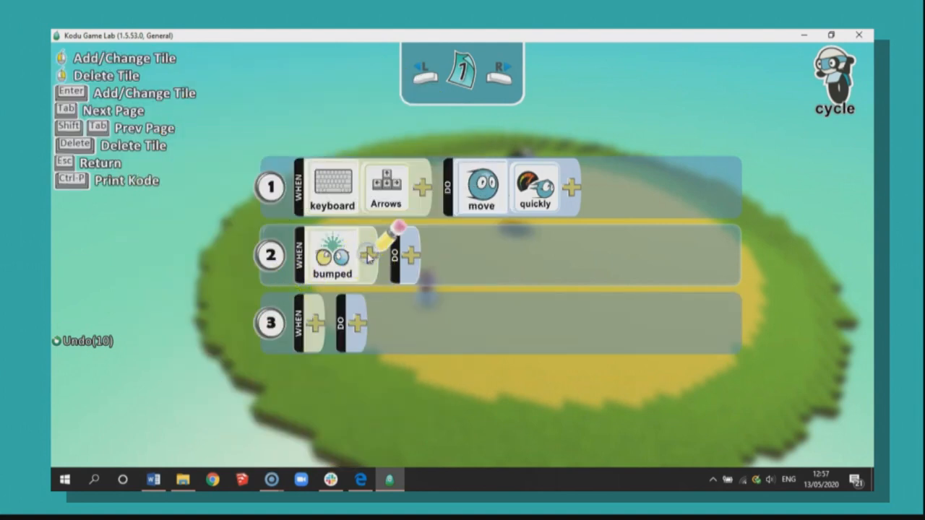
pyautogui.click(407, 255)
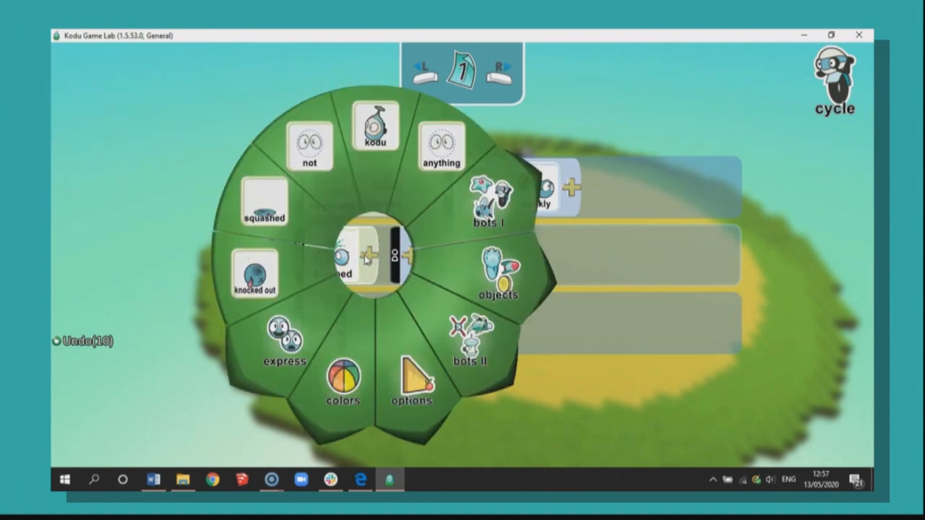
pyautogui.click(497, 275)
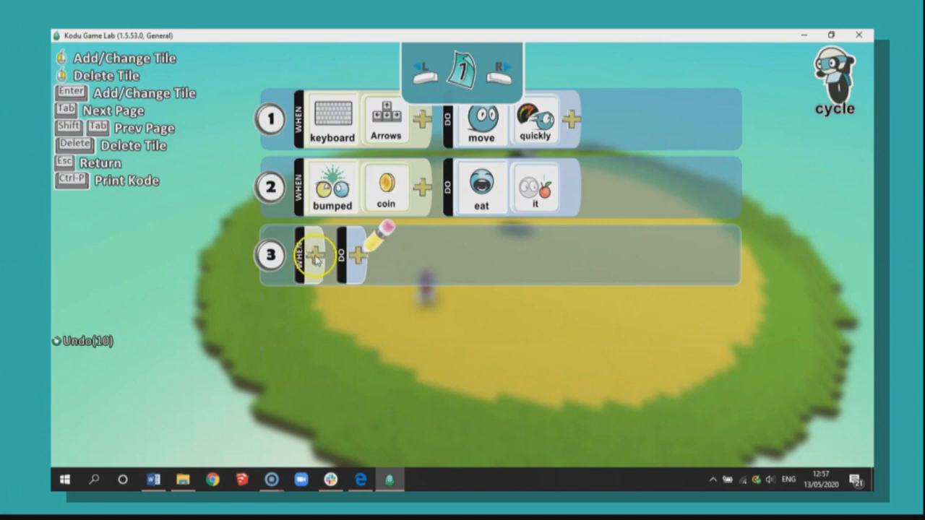
# Set rule 3 to WHEN bumped coin, DO score red
pyautogui.click(315, 255)
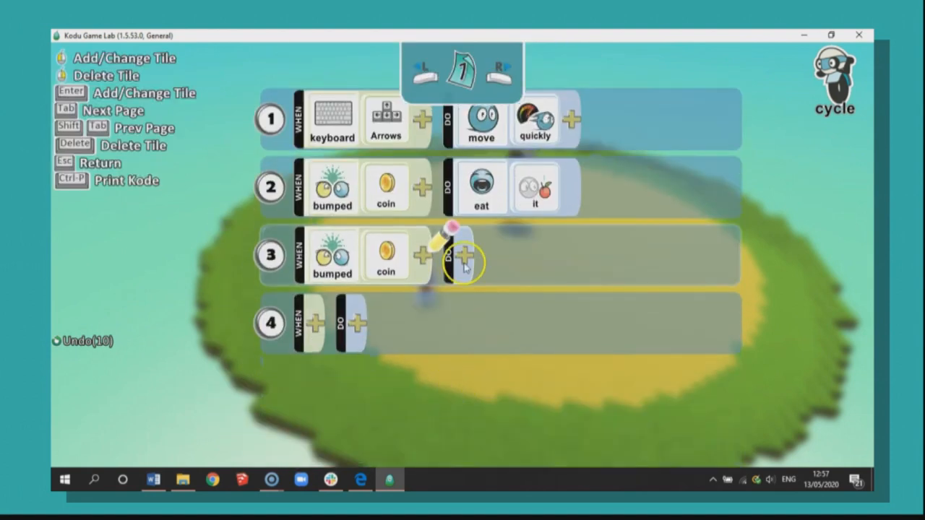
pyautogui.click(465, 255)
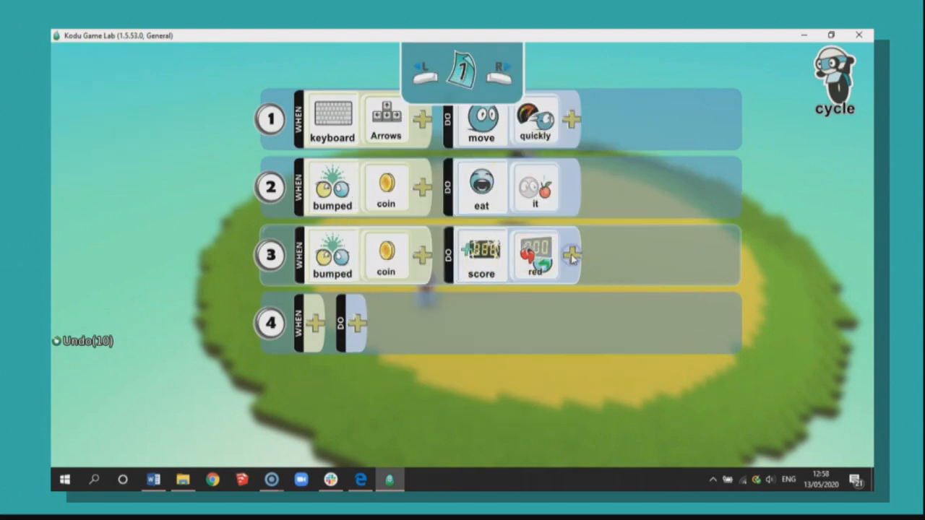
pyautogui.click(572, 253)
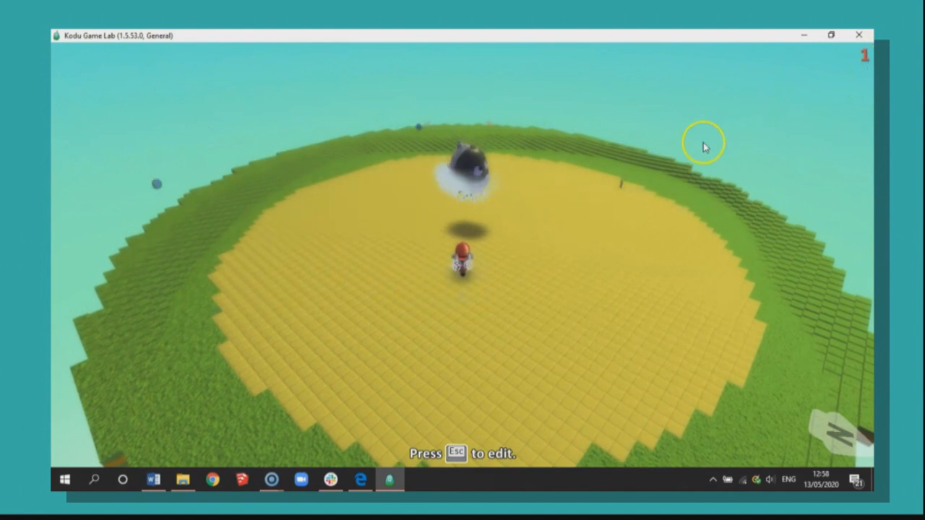
pyautogui.moveTo(331, 231)
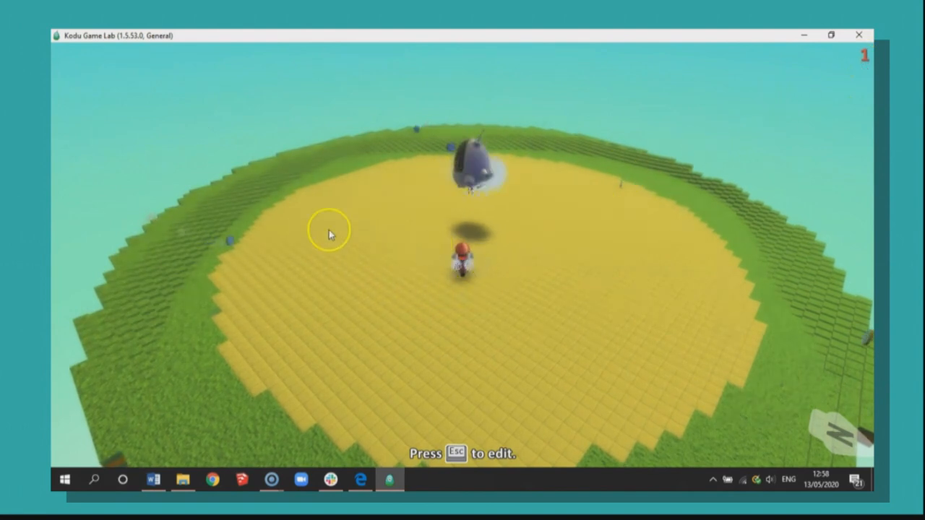